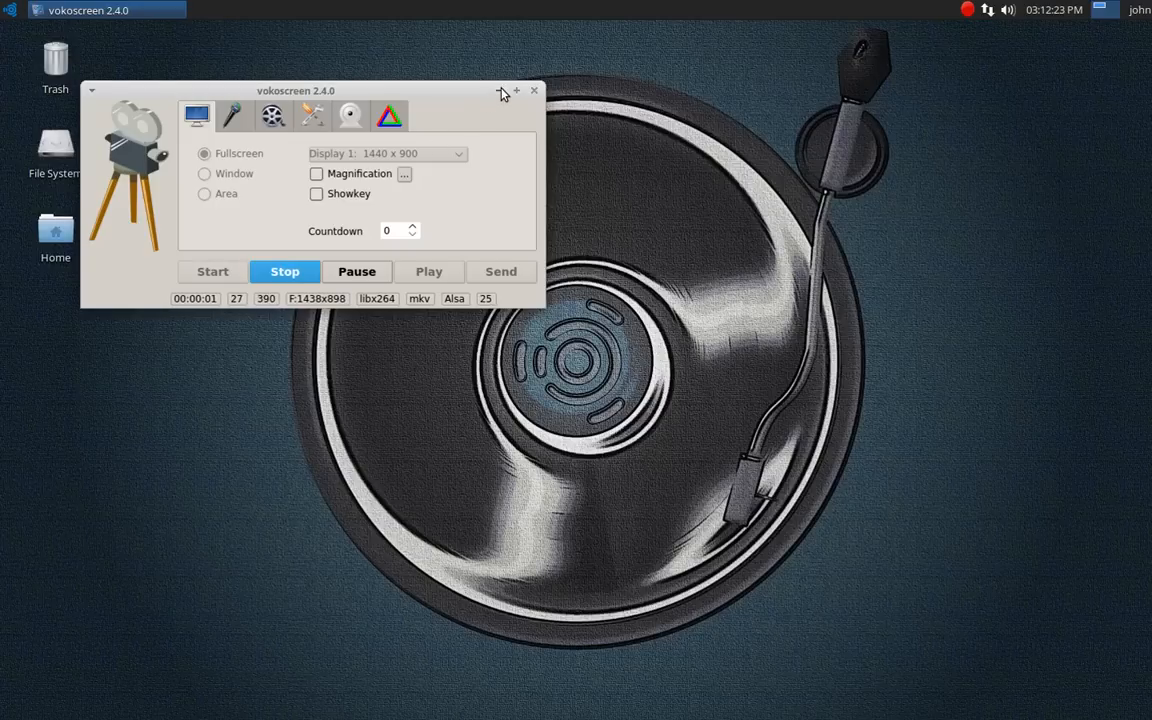
Minimize the vokoscreen recorder window to reveal the empty turntable-wallpaper desktop.
click(504, 92)
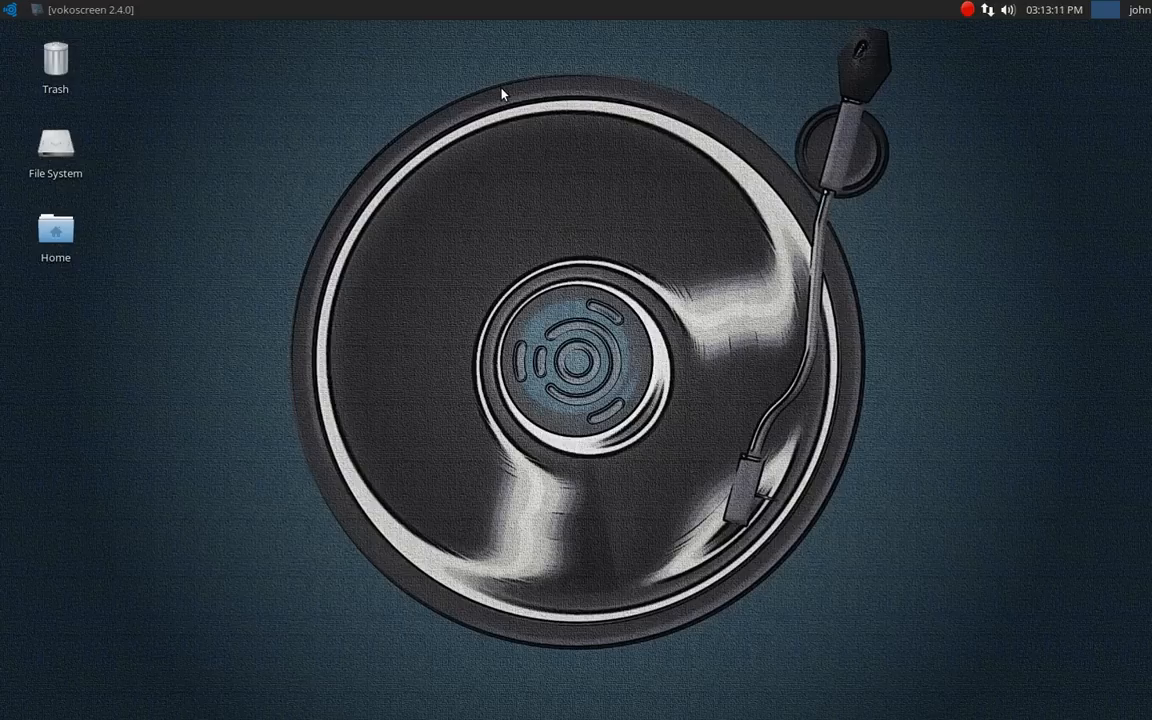
Expand the Audio Production category of the applications menu to list its audio tools.
click(10, 10)
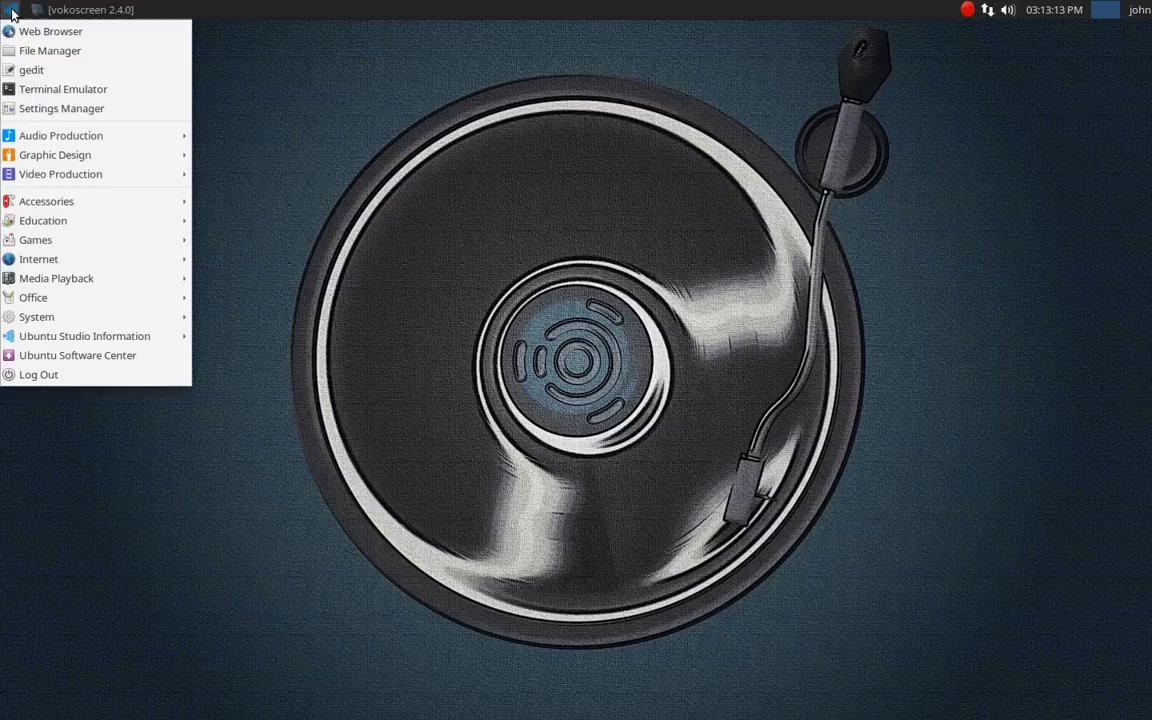
click(60, 136)
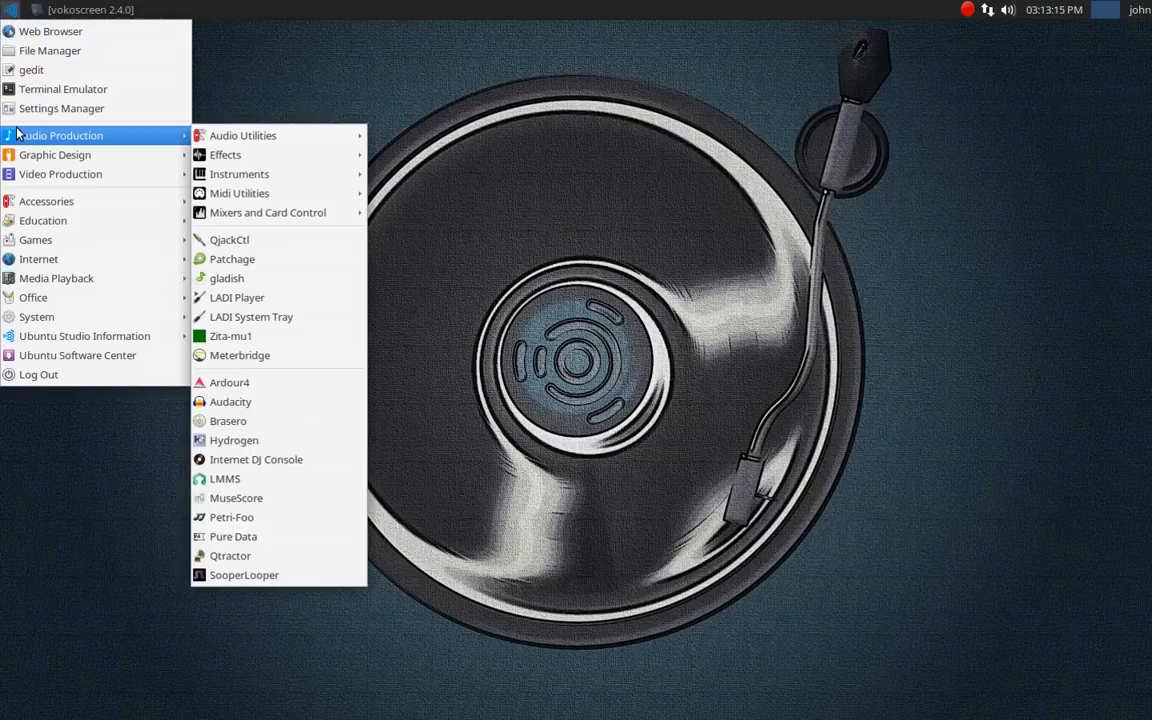
mouse_move(64, 88)
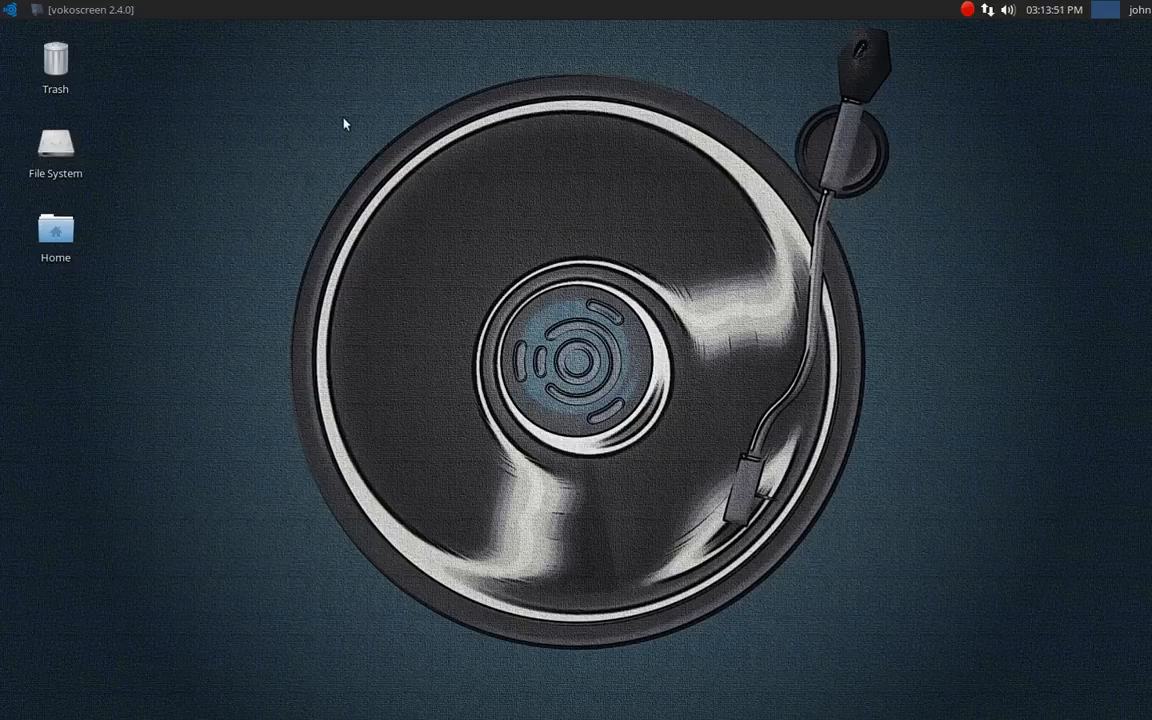
mouse_move(270, 112)
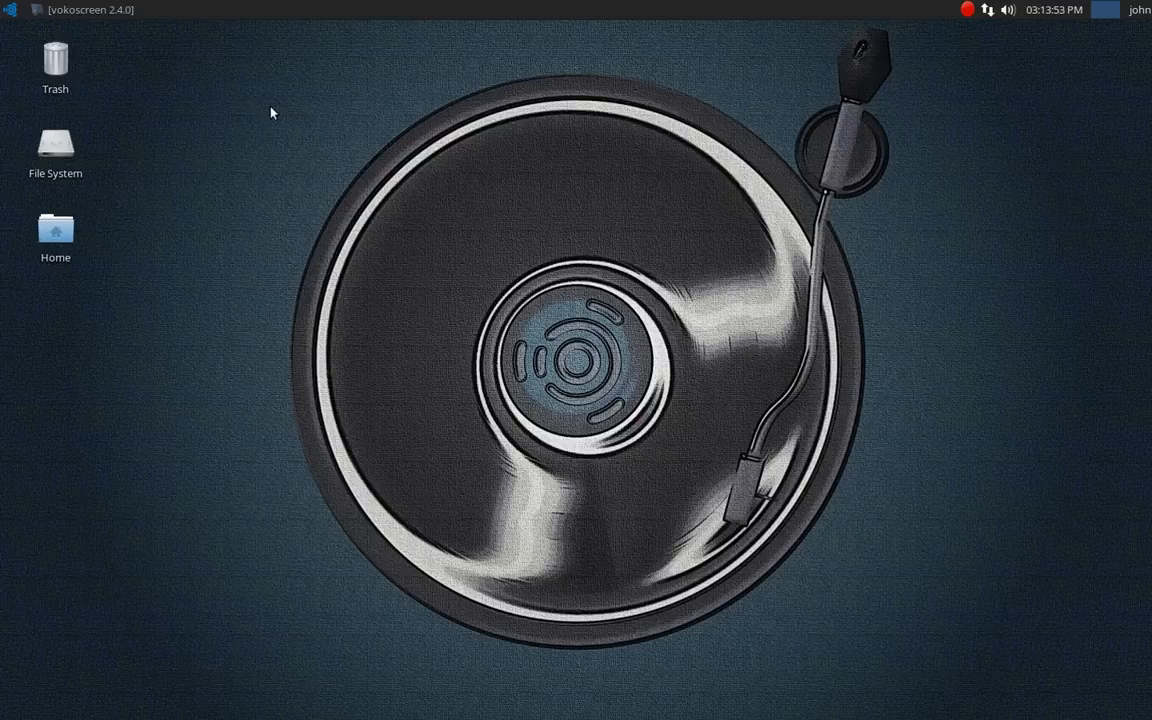
mouse_move(676, 234)
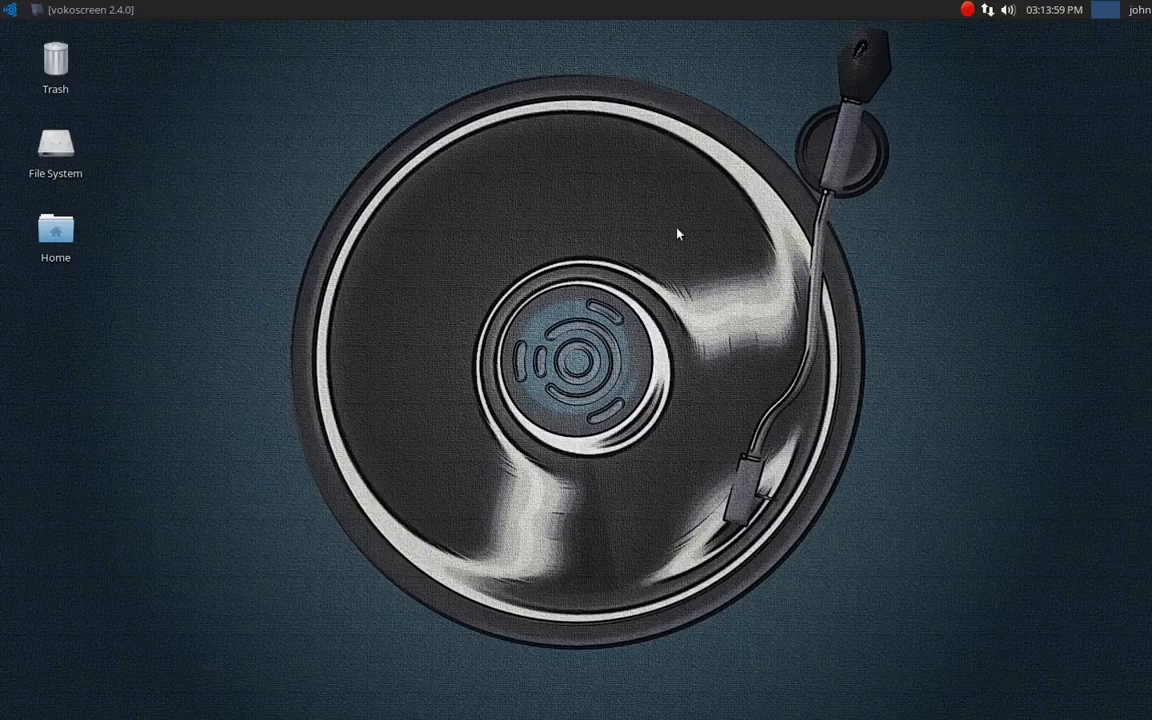
mouse_move(534, 162)
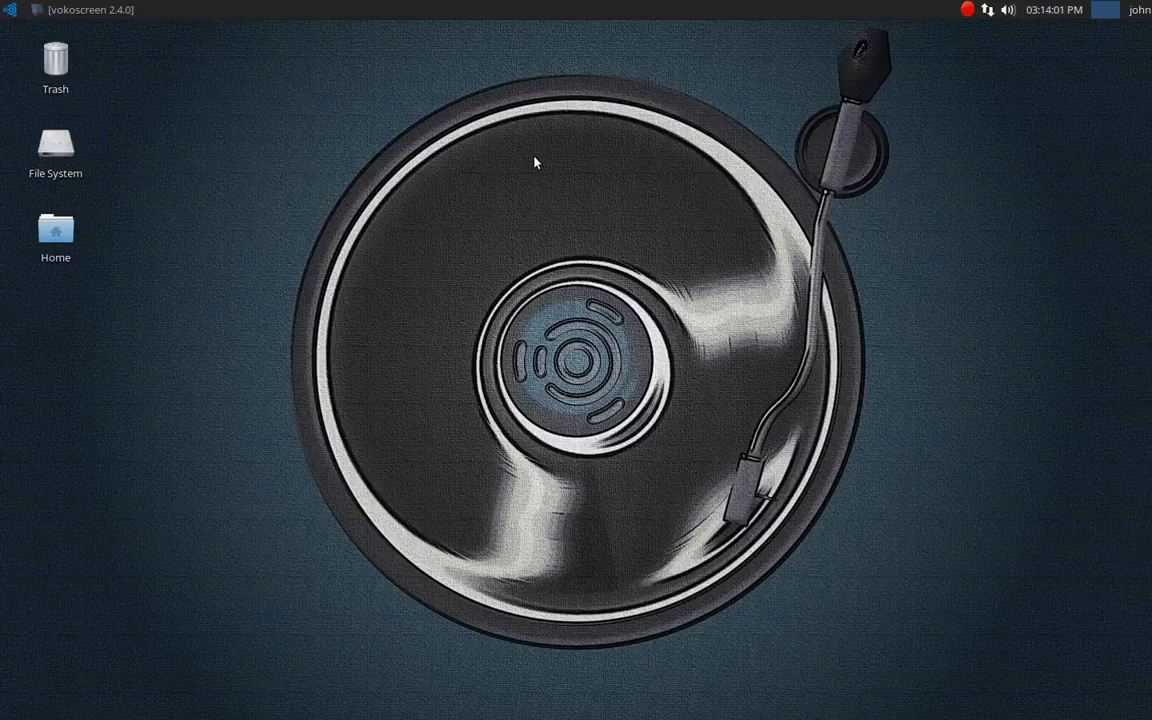
mouse_move(296, 196)
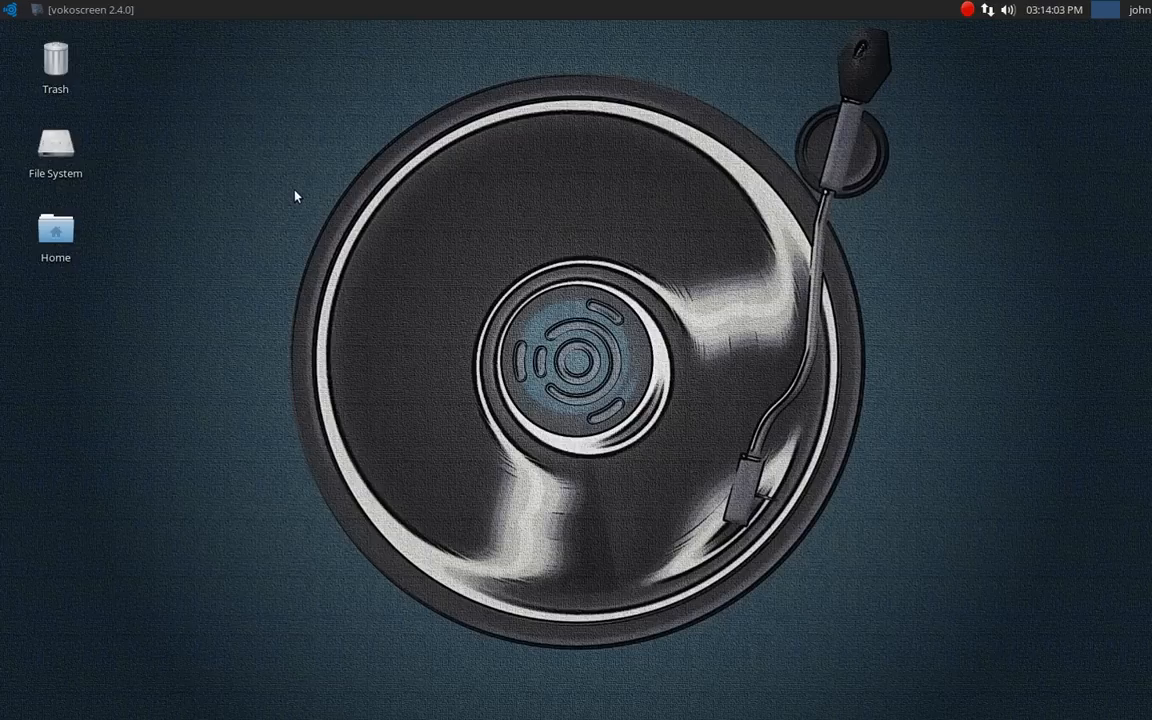
mouse_move(344, 192)
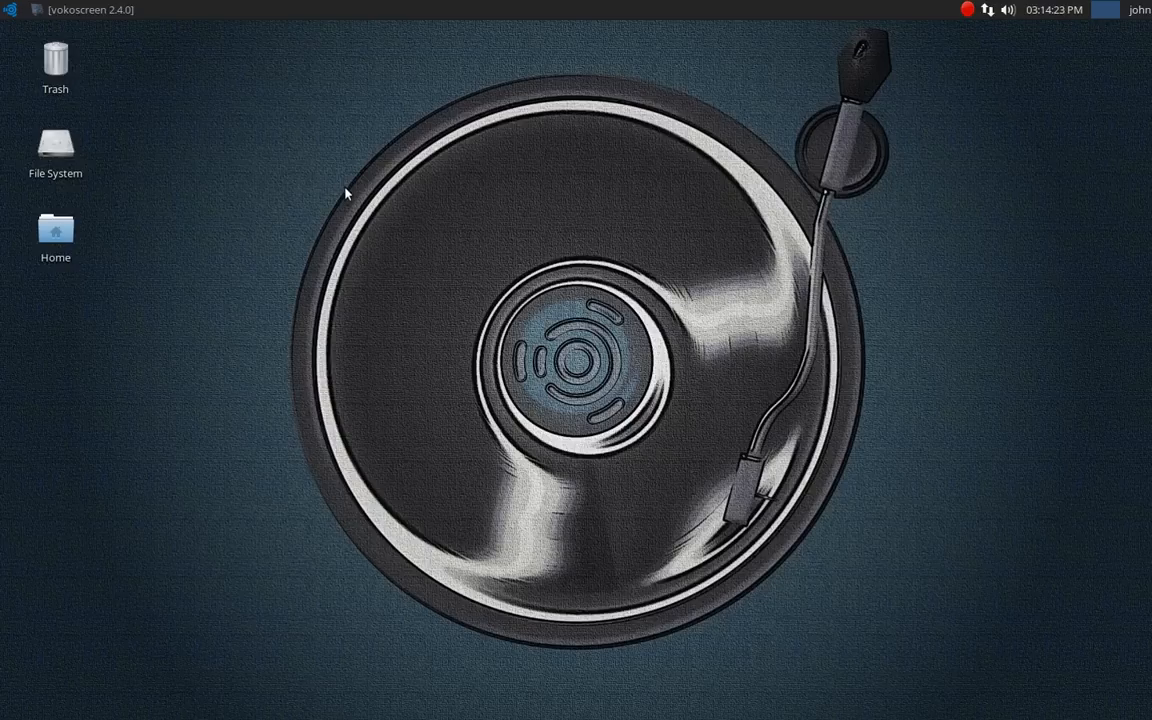
mouse_move(340, 192)
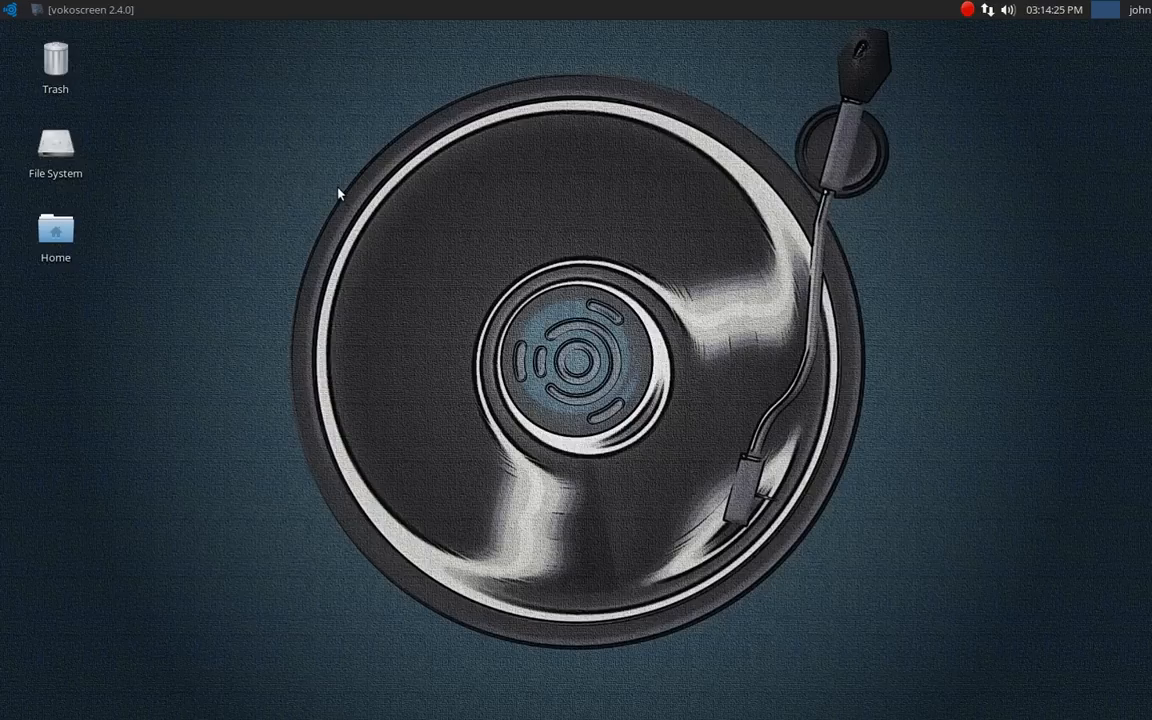
mouse_move(36, 40)
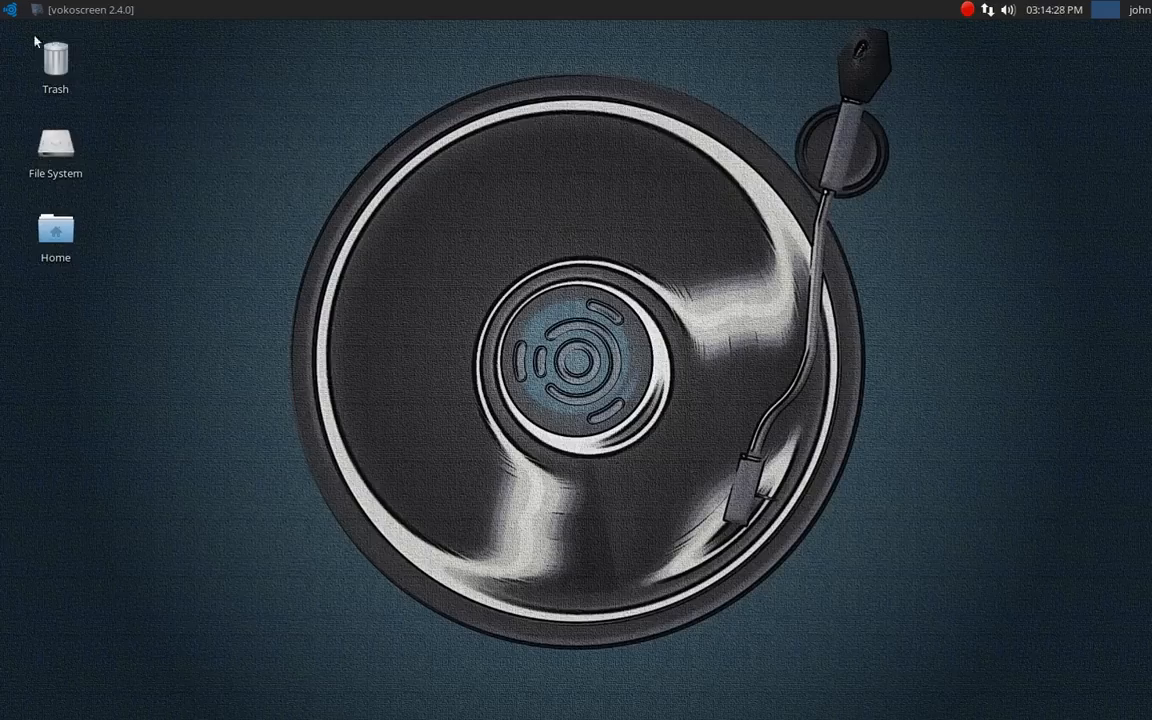
mouse_move(900, 152)
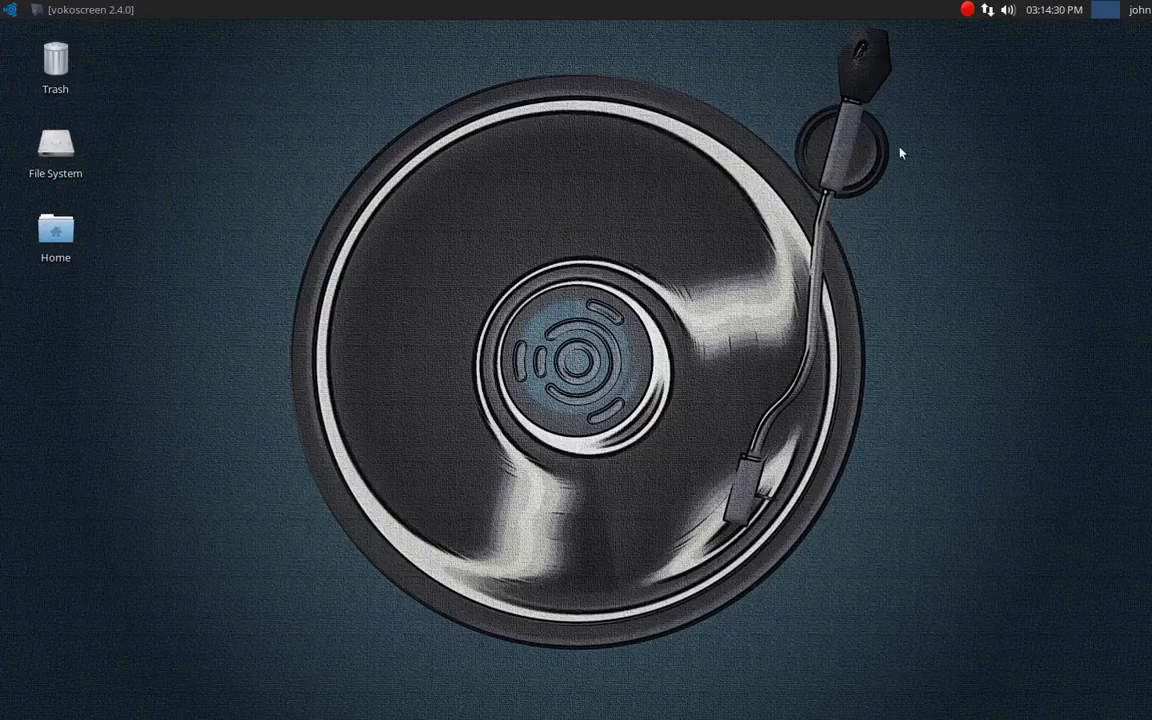
mouse_move(760, 344)
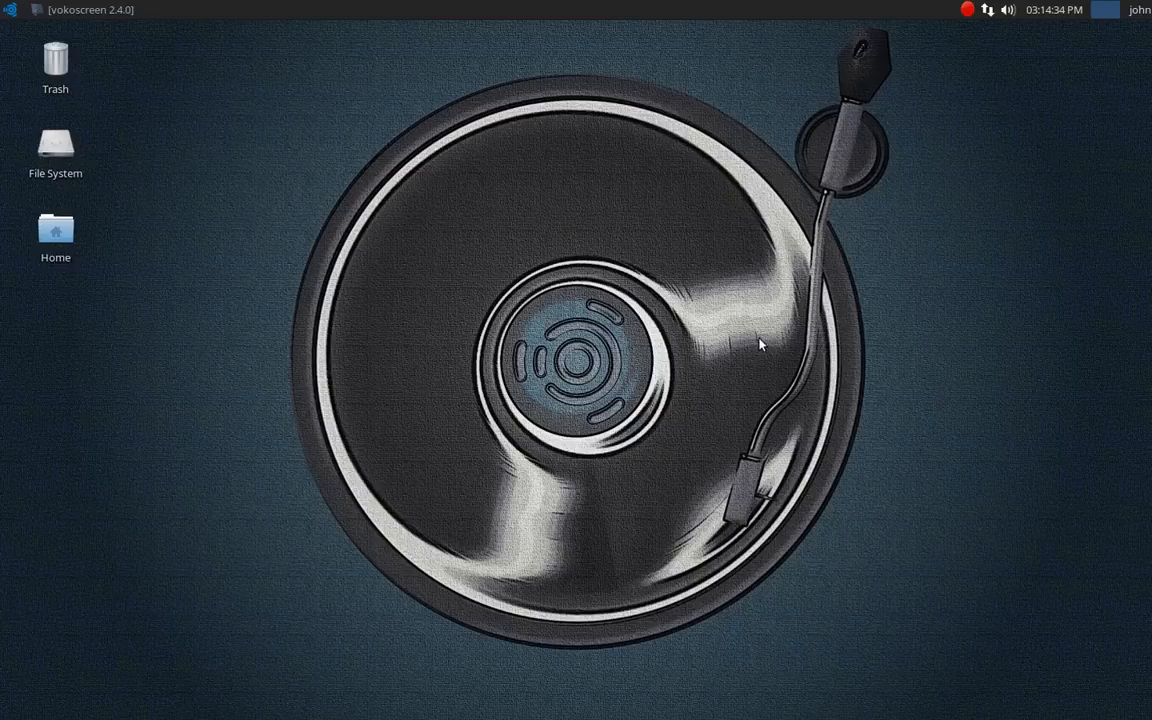
mouse_move(88, 62)
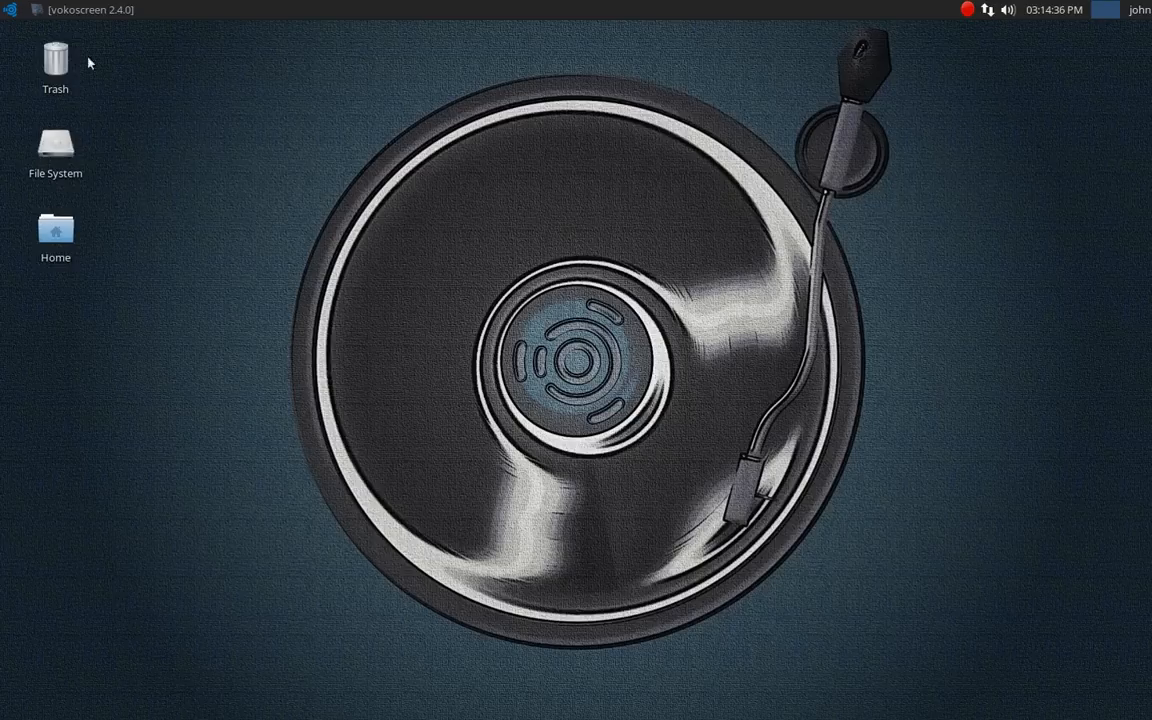